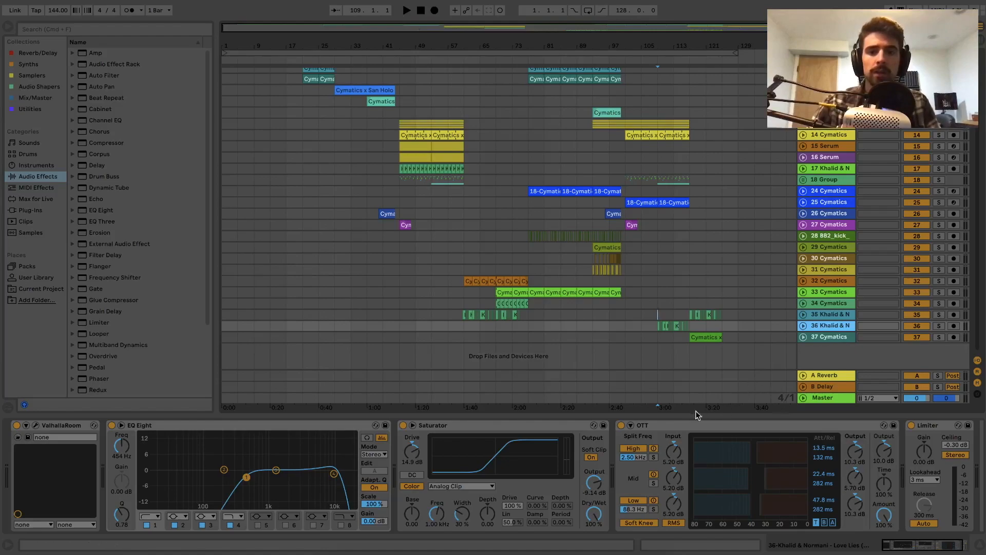
{"action": "mouse_move", "coordinate": [725, 430]}
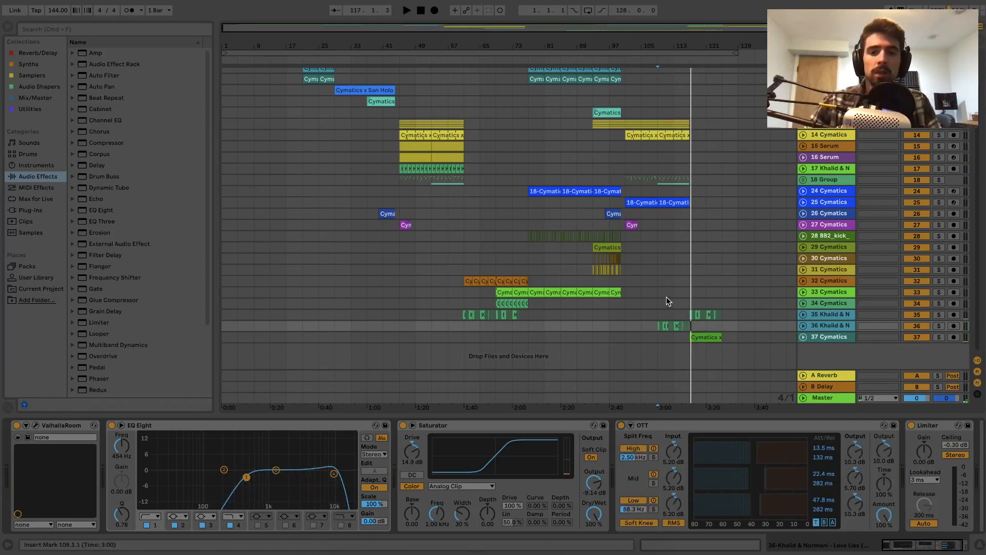
Step: Remove the old OTT compressor so the chain runs EQ Eight, Saturator, Limiter
{"action": "left_click", "coordinate": [827, 326]}
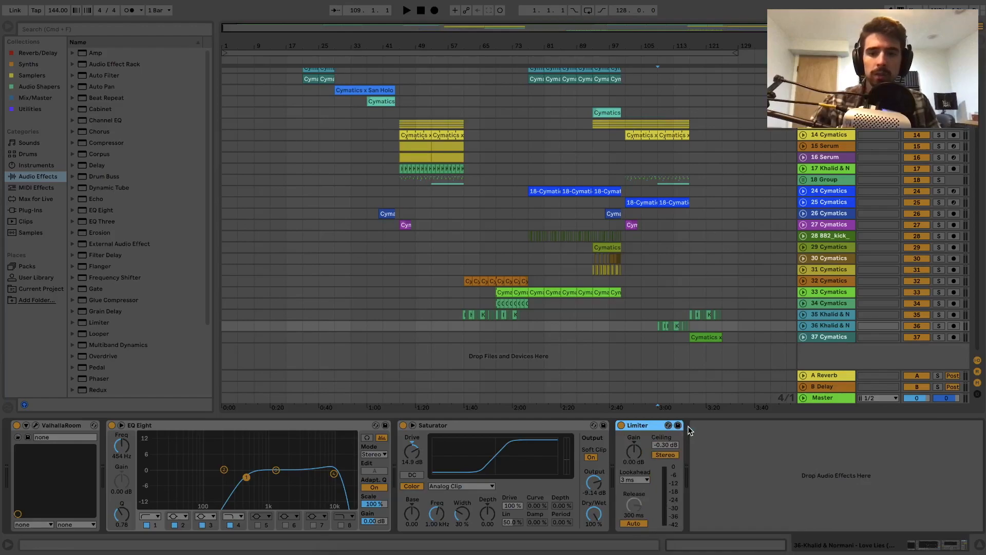
{"action": "mouse_move", "coordinate": [646, 462]}
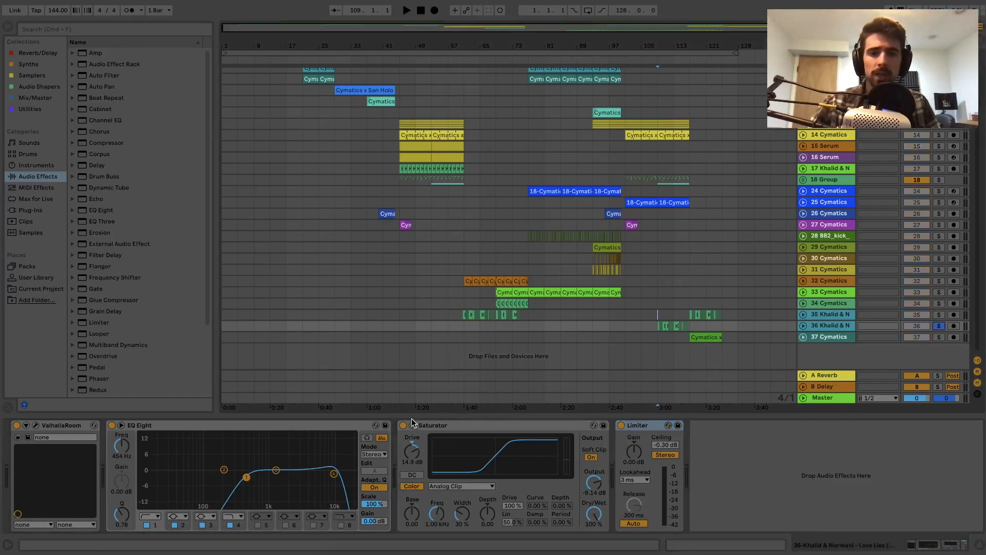
{"action": "left_click", "coordinate": [406, 10]}
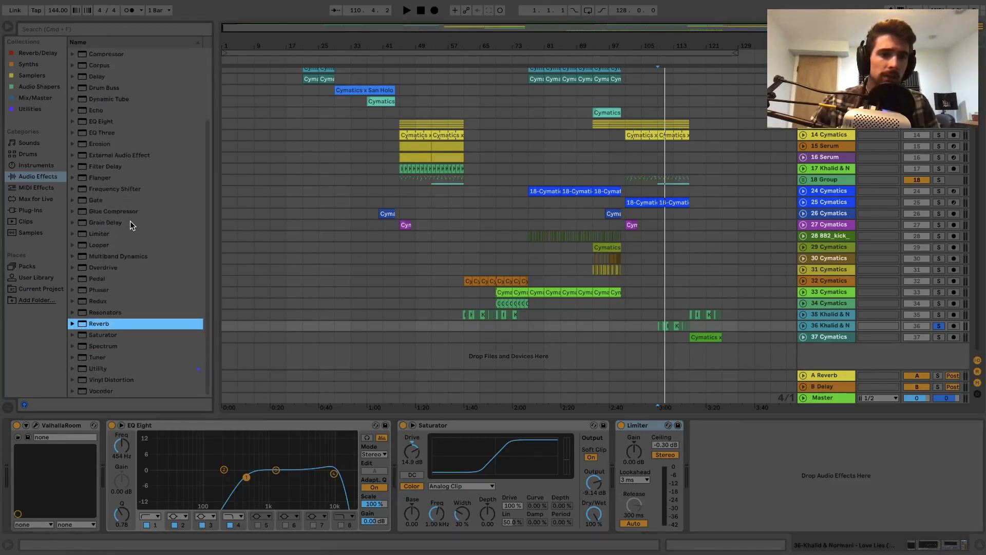
{"action": "mouse_move", "coordinate": [113, 291]}
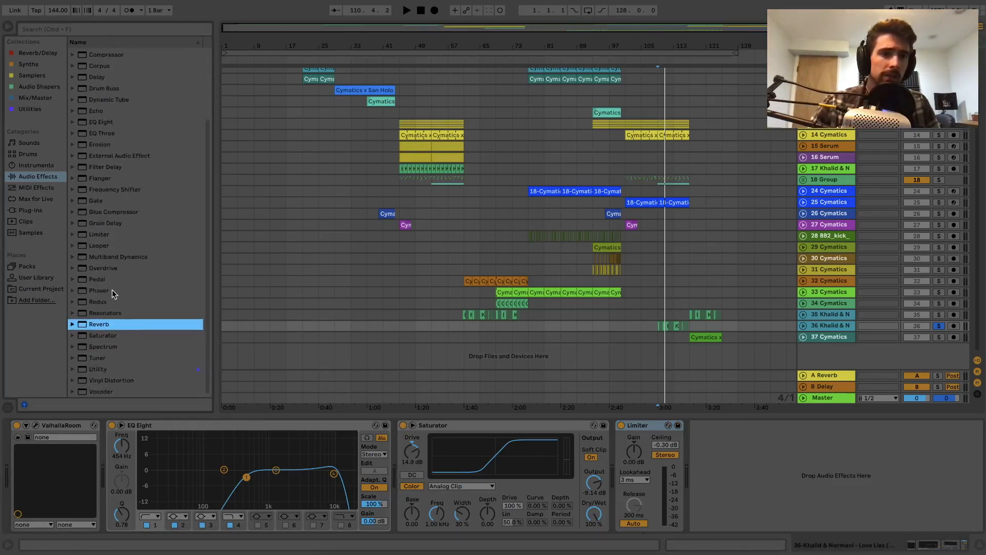
Step: Load the OTT.adv preset from Multiband Dynamics between the Saturator and the Limiter
{"action": "left_click", "coordinate": [118, 257]}
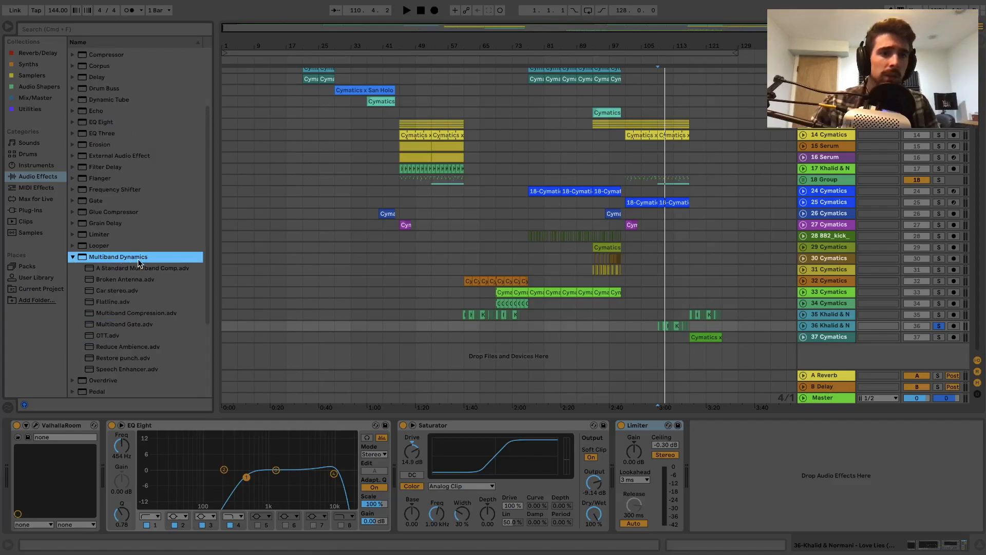
{"action": "left_click", "coordinate": [106, 334]}
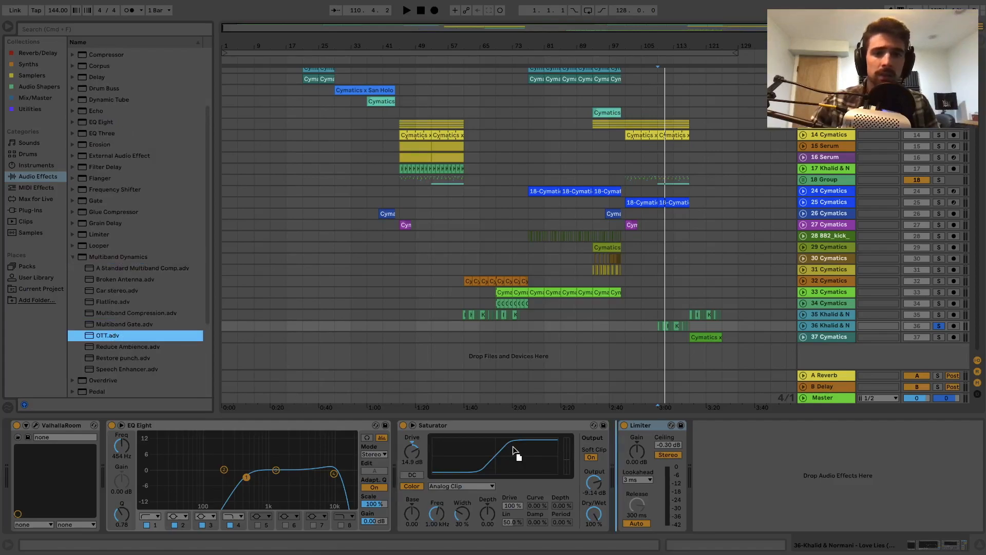
{"action": "double_click", "coordinate": [107, 335]}
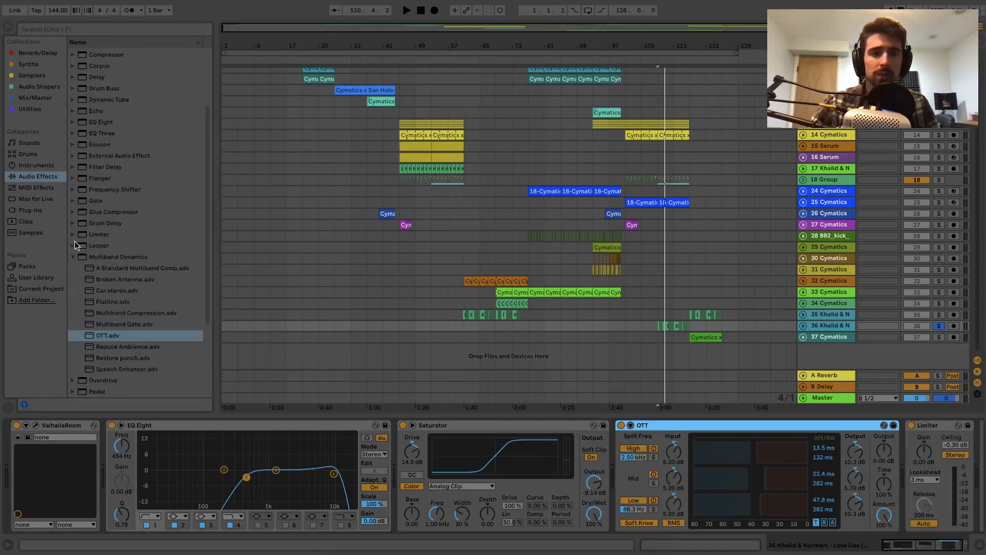
{"action": "left_click", "coordinate": [72, 257]}
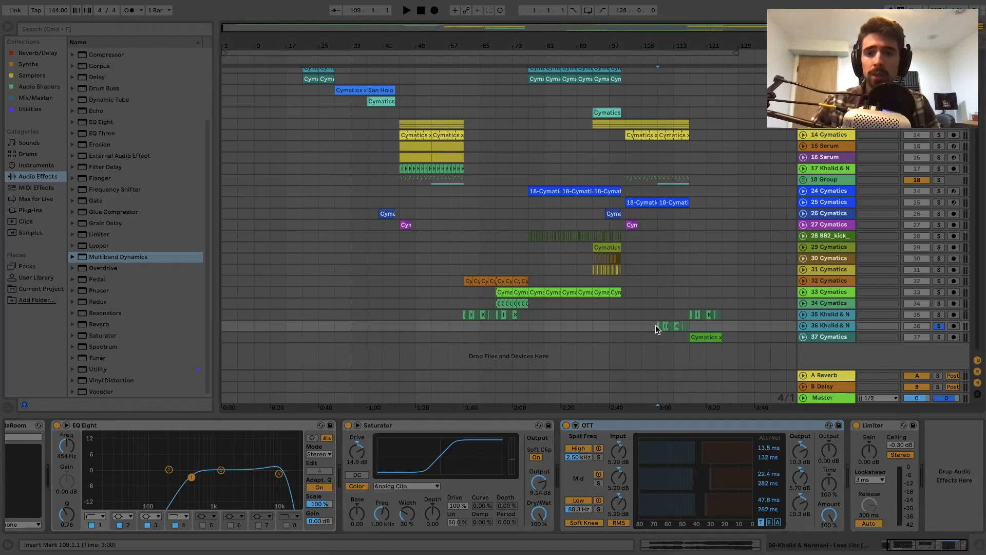
Step: Lengthen OTT's high band attack to 31.4 ms and mid band attack to about 27 ms
{"action": "left_click", "coordinate": [407, 11]}
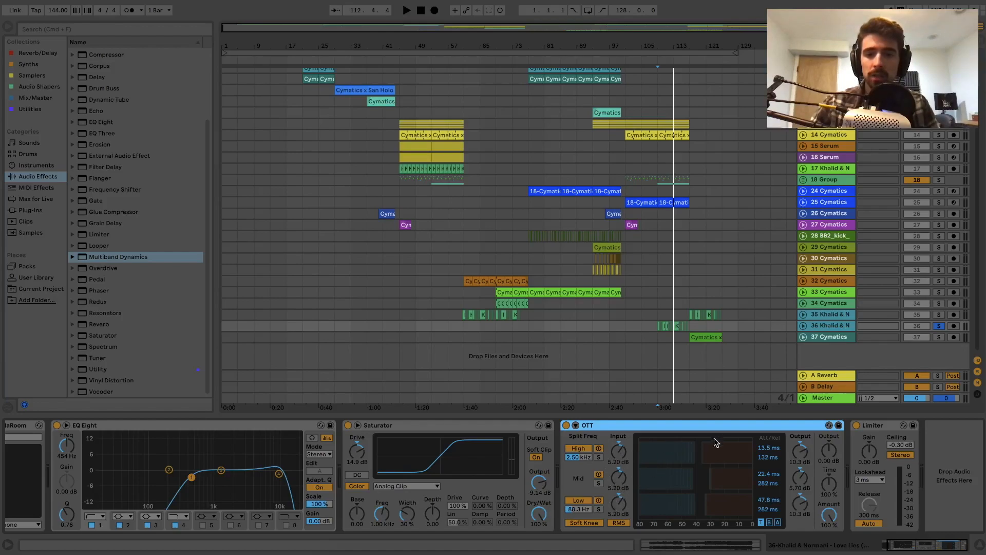
{"action": "mouse_move", "coordinate": [707, 441]}
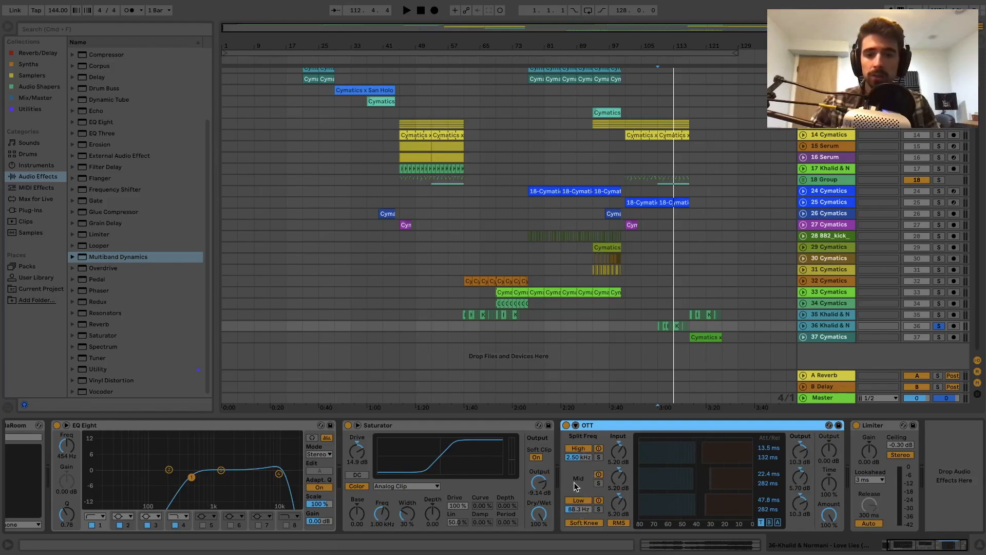
{"action": "left_click", "coordinate": [406, 10]}
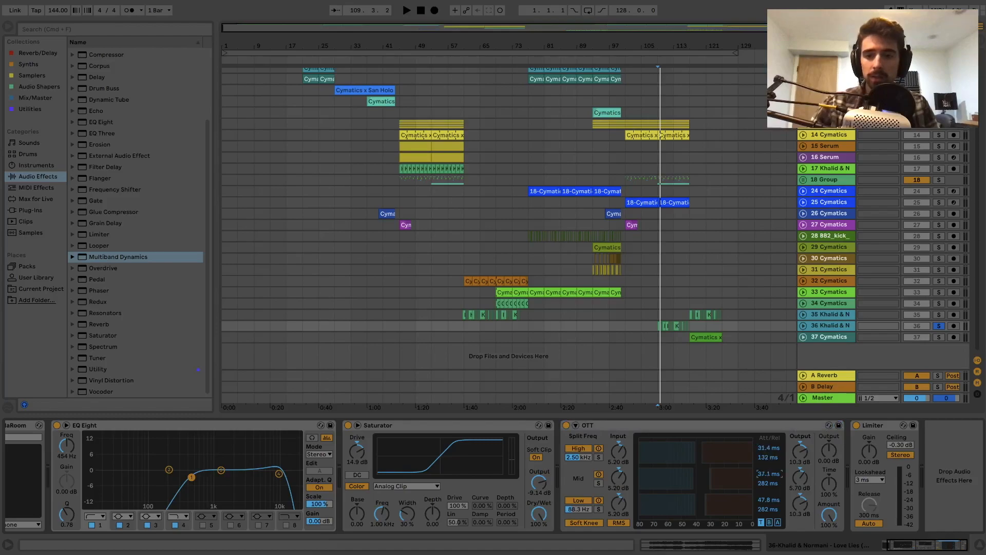
Step: Switch off OTT's low band and set the mid band to 17.4 ms attack with 102 ms release
{"action": "left_click_drag", "start_coordinate": [768, 447], "coordinate": [768, 440]}
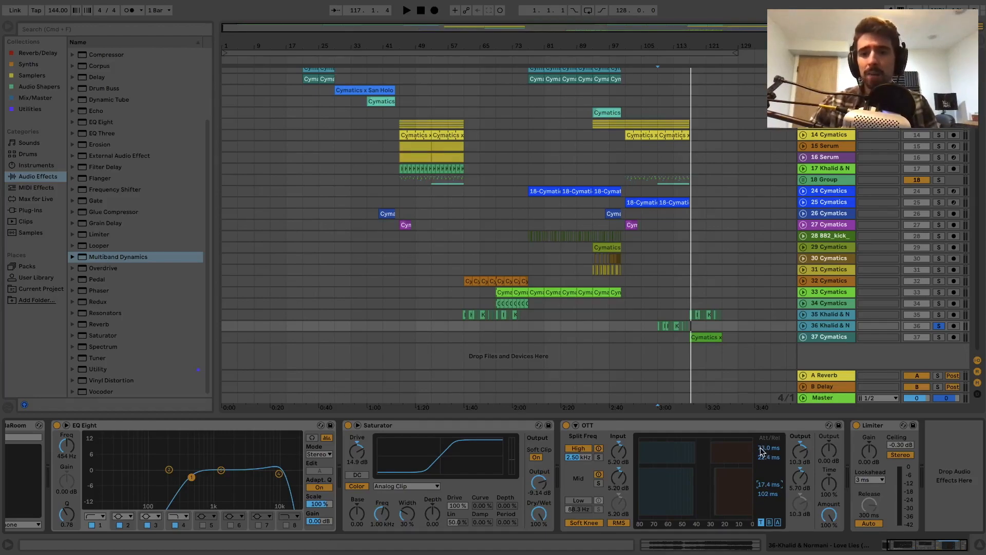
{"action": "left_click_drag", "start_coordinate": [770, 452], "coordinate": [770, 449]}
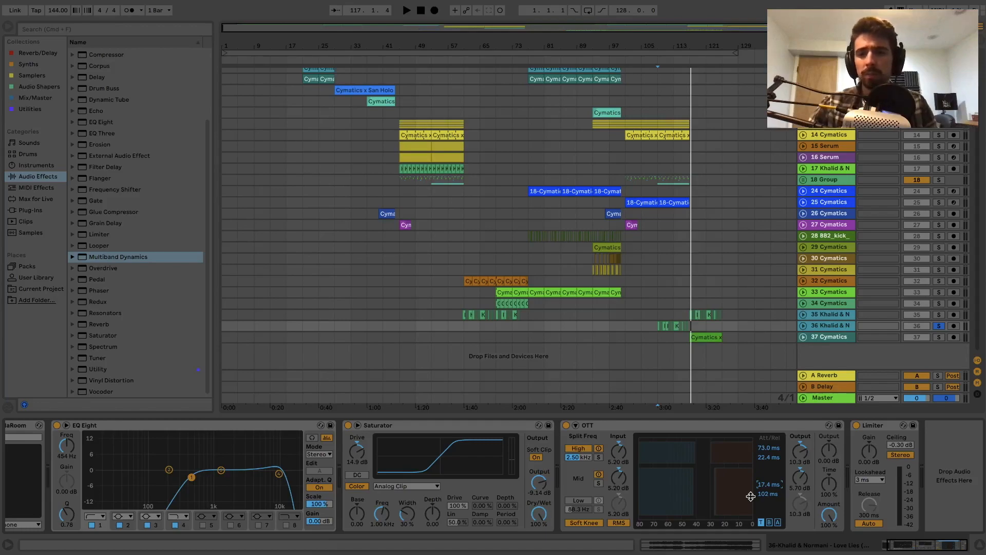
{"action": "mouse_move", "coordinate": [778, 481]}
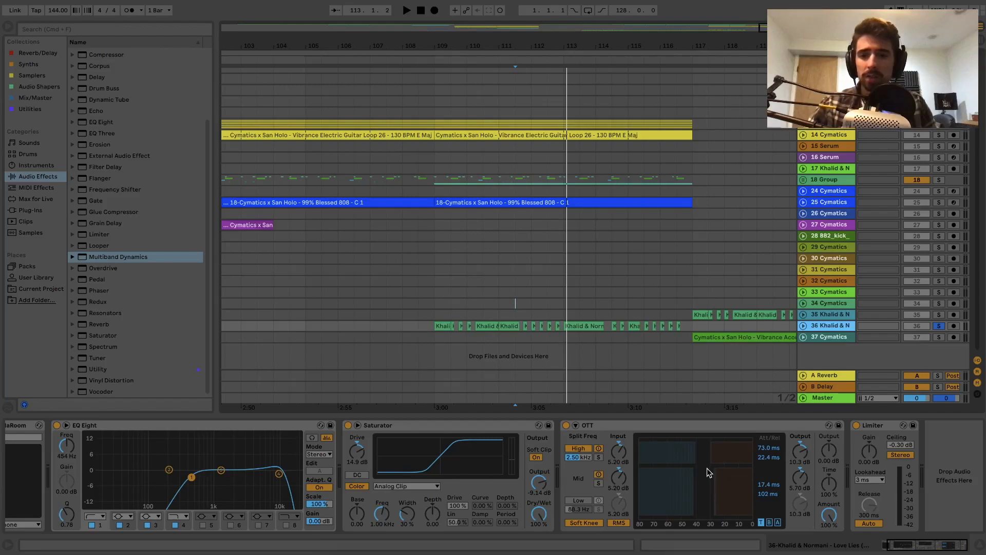
{"action": "mouse_move", "coordinate": [802, 475]}
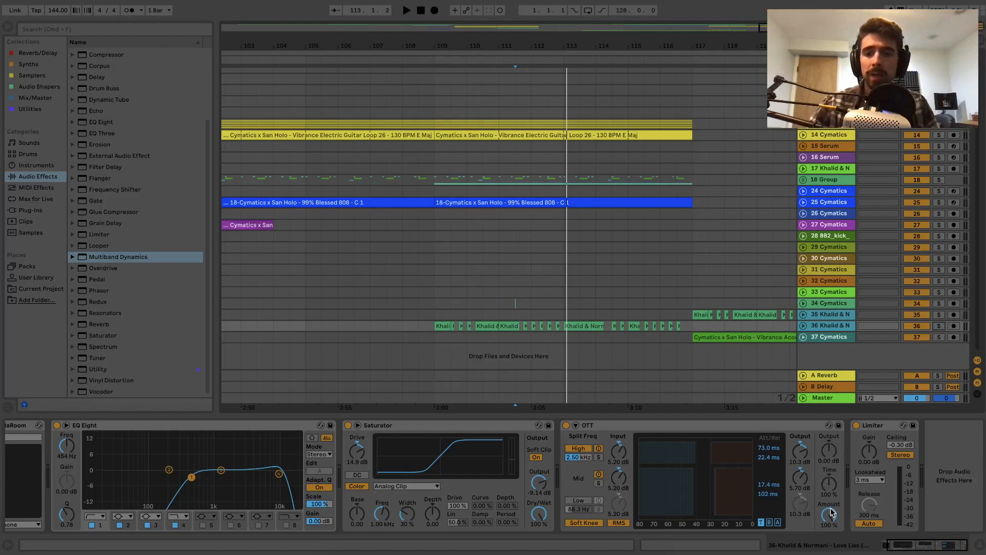
Step: Reduce OTT's Amount to about 23% and play the song through the new compression
{"action": "left_click", "coordinate": [940, 325]}
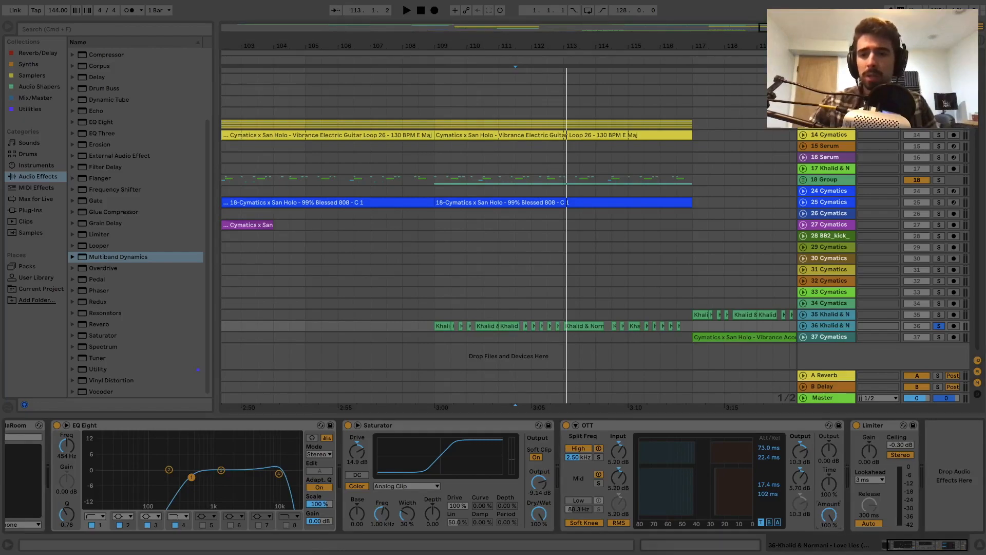
{"action": "left_click", "coordinate": [407, 10]}
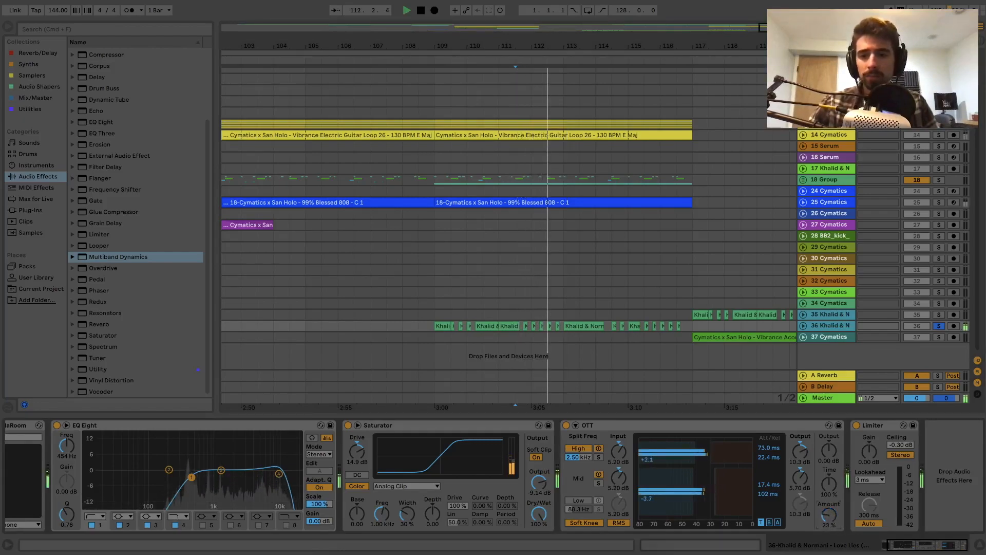